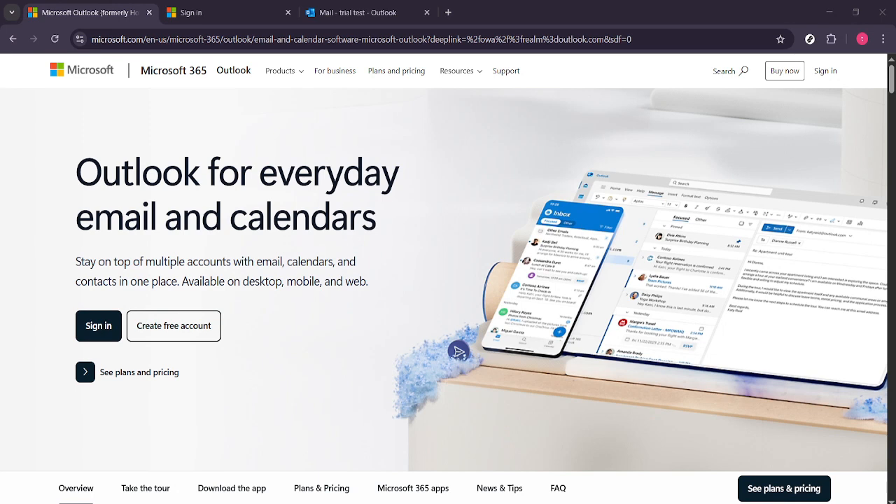
{"action": "mouse_move", "coordinate": [844, 297]}
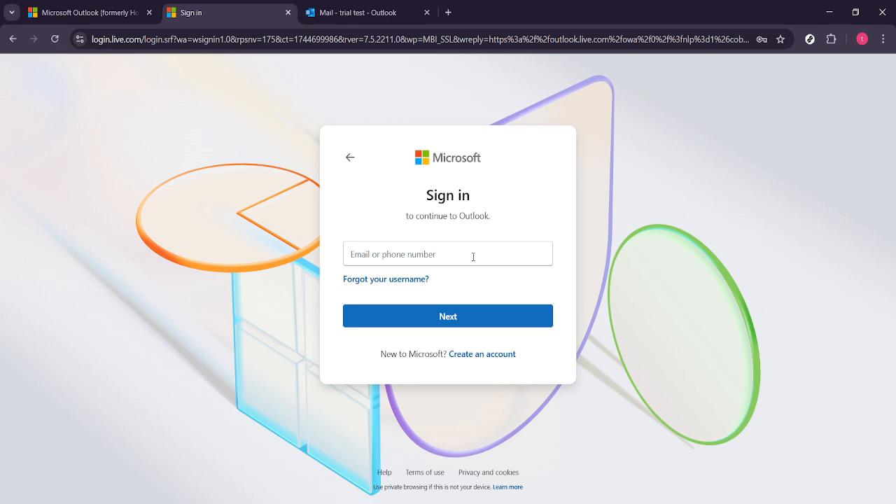
Step: Switch to the Mail - Outlook tab and request the Outlook settings from the gear icon
{"action": "left_click", "coordinate": [358, 13]}
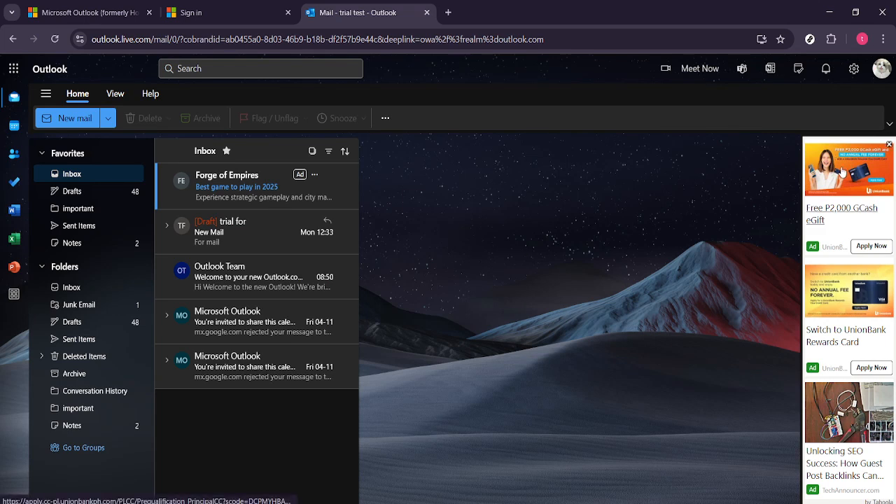
{"action": "mouse_move", "coordinate": [844, 171]}
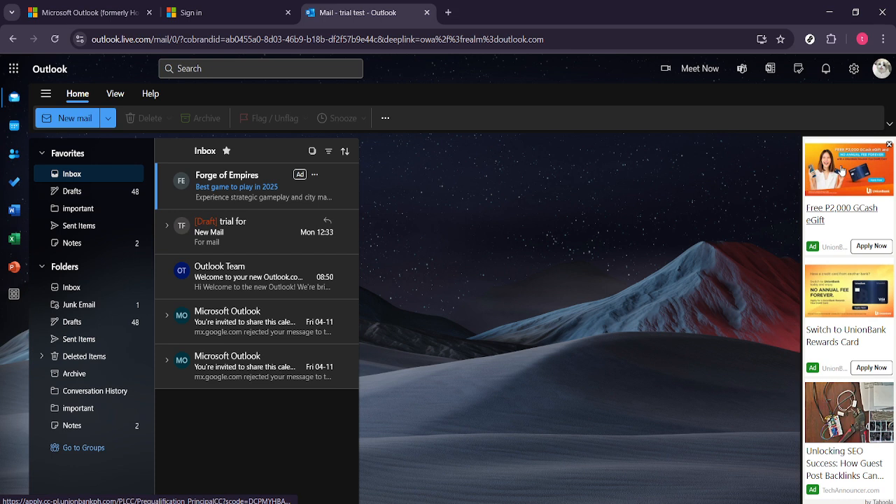
{"action": "mouse_move", "coordinate": [854, 69]}
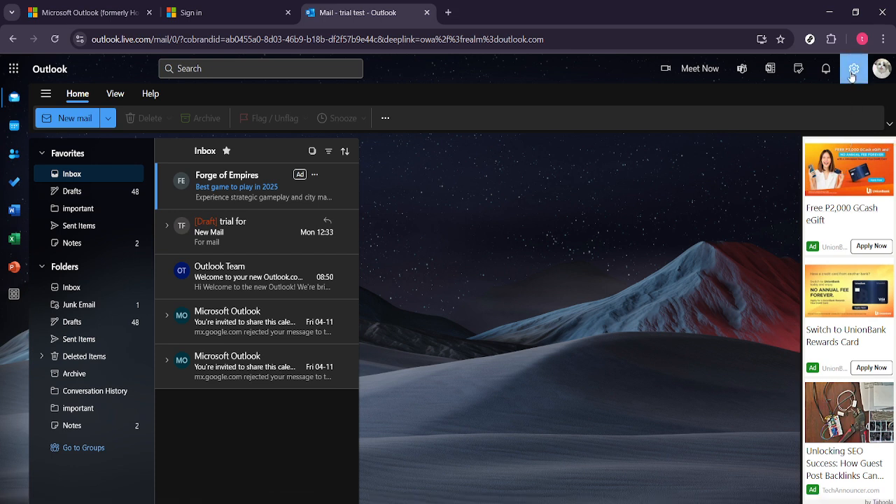
{"action": "mouse_move", "coordinate": [854, 69]}
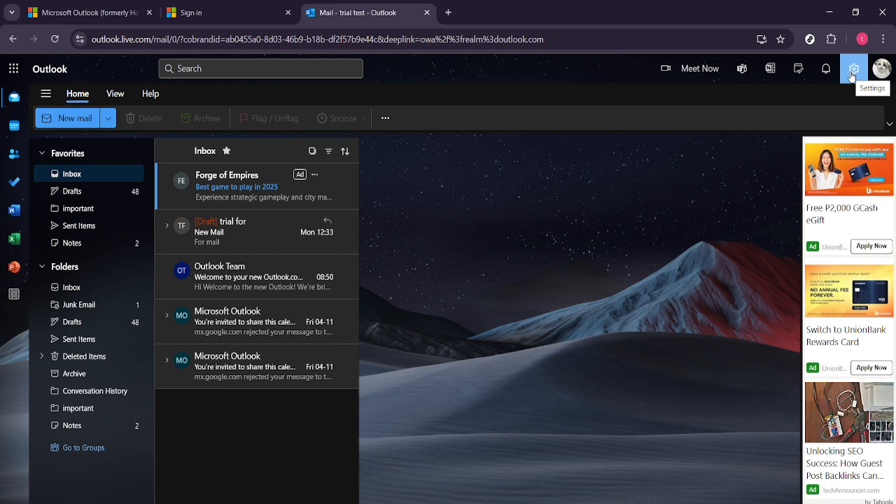
{"action": "left_click", "coordinate": [853, 69]}
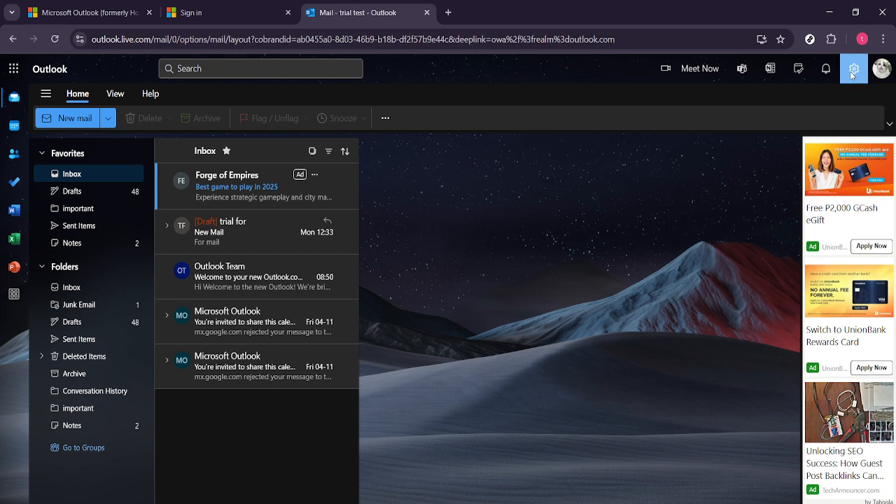
Step: Bring up the Settings dialog on the Mail > Layout options
{"action": "left_click", "coordinate": [854, 68]}
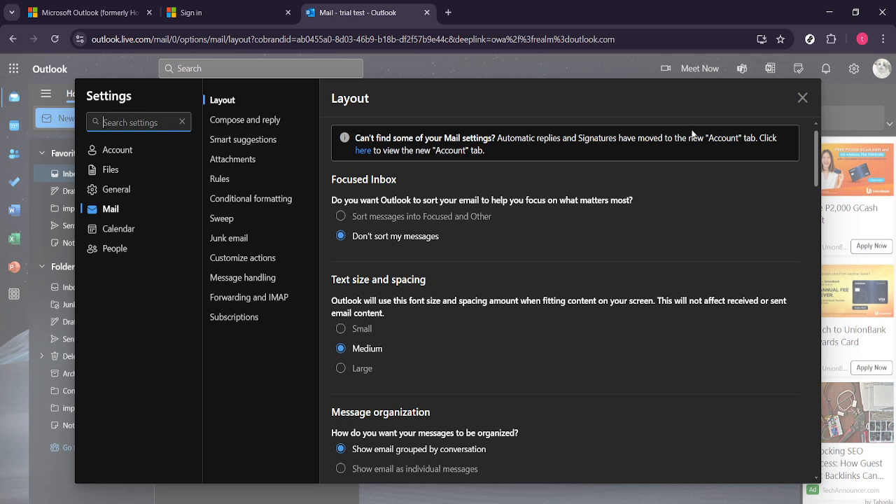
{"action": "mouse_move", "coordinate": [533, 162]}
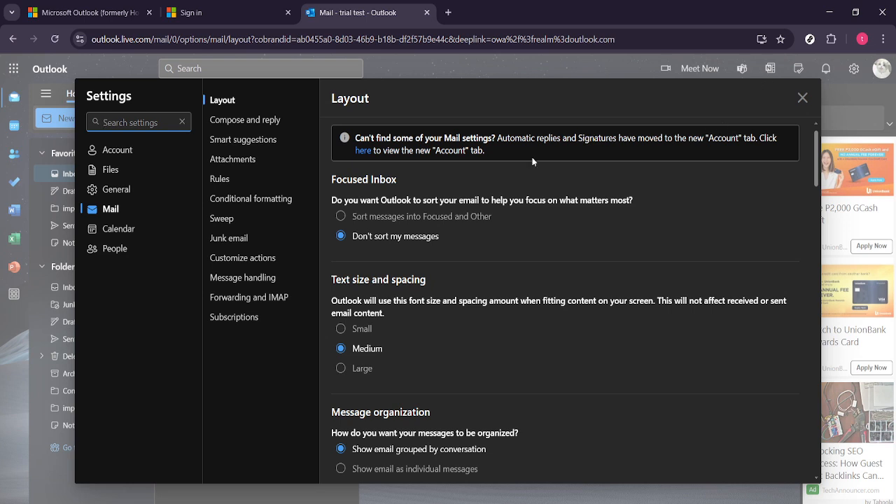
{"action": "mouse_move", "coordinate": [524, 175]}
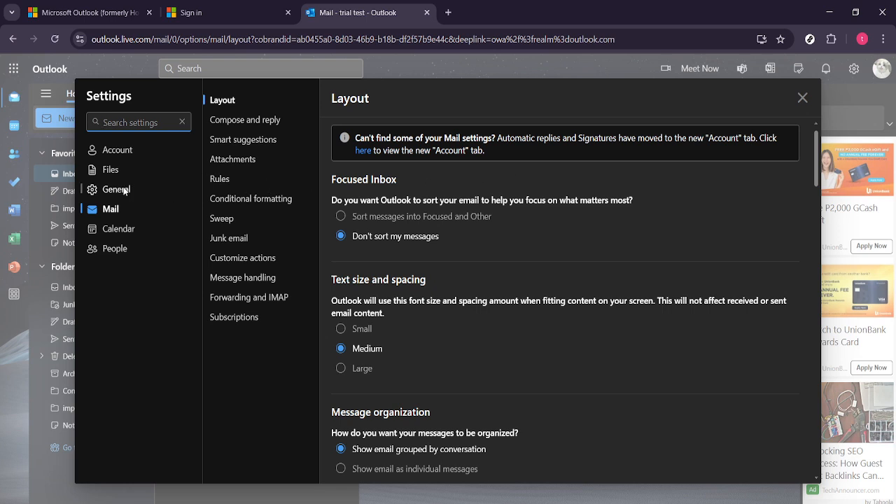
Step: Switch Settings to General, showing date format, time format and time zone
{"action": "left_click", "coordinate": [116, 189]}
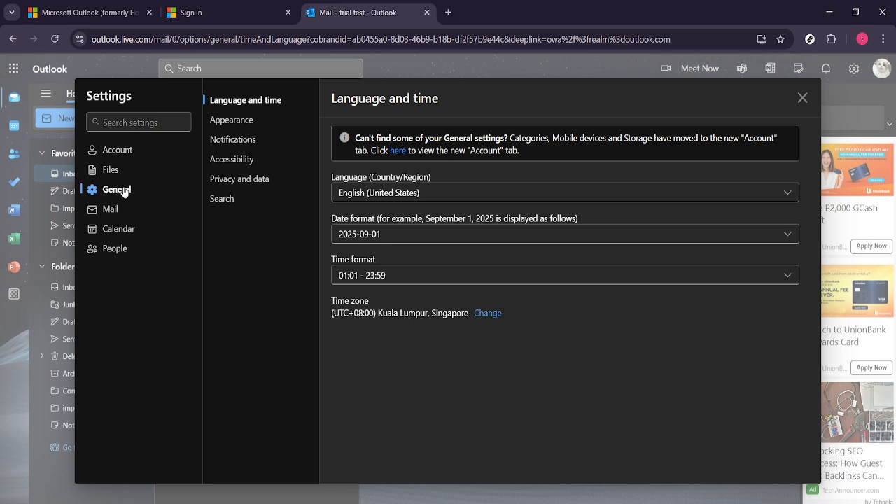
{"action": "mouse_move", "coordinate": [213, 170]}
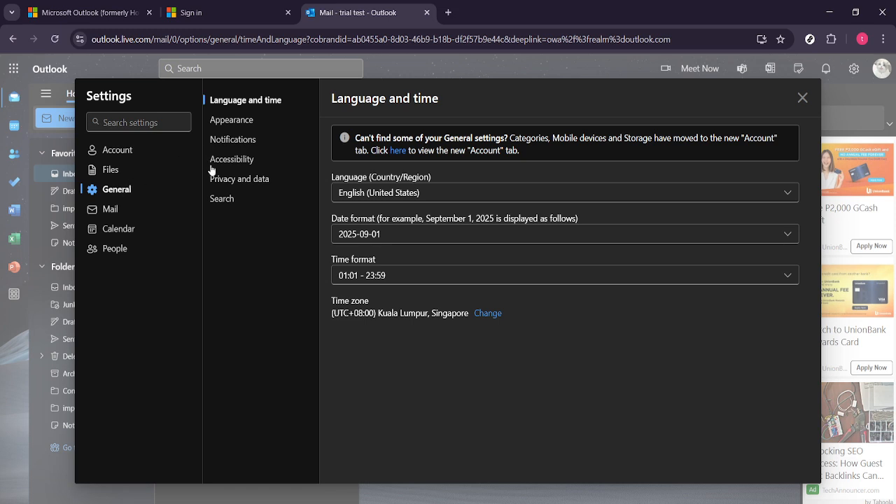
Step: Open General > Privacy and data, where Export mailbox shows 'Export in progress'
{"action": "left_click", "coordinate": [239, 178]}
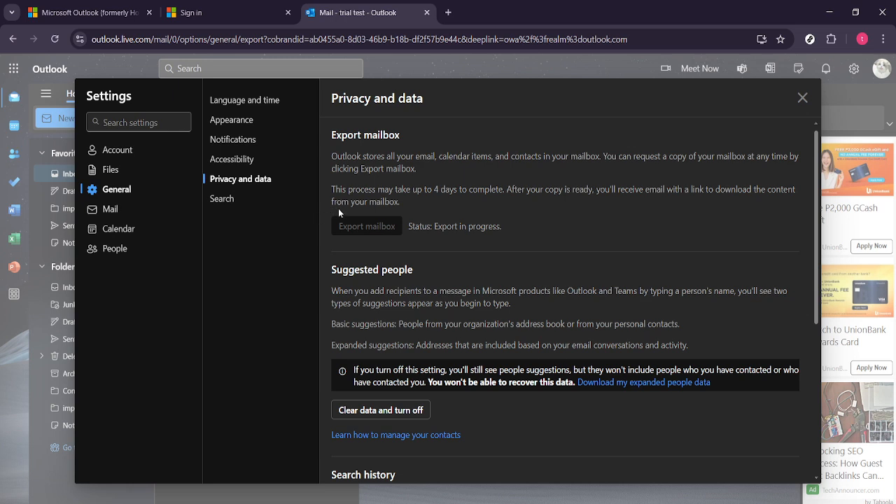
{"action": "mouse_move", "coordinate": [329, 226]}
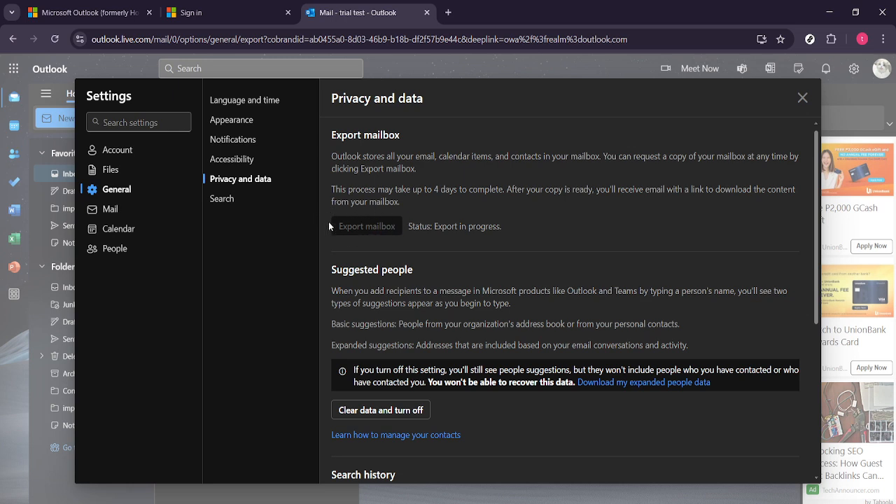
{"action": "mouse_move", "coordinate": [366, 229]}
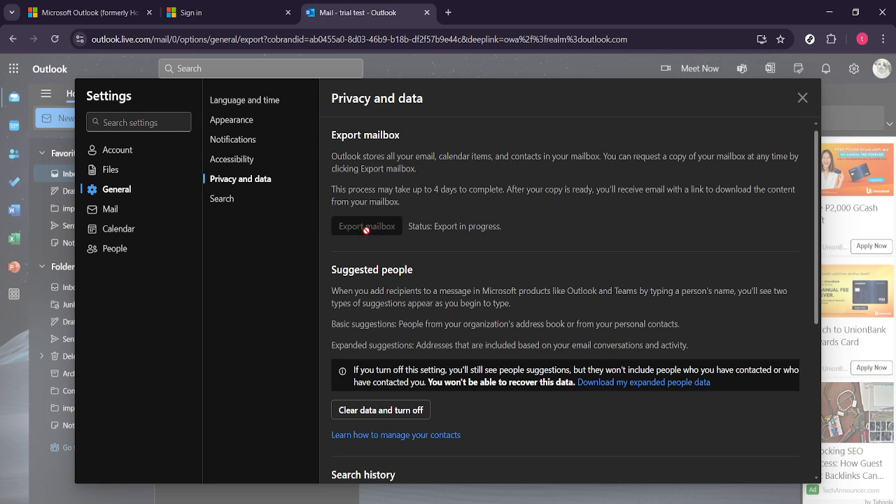